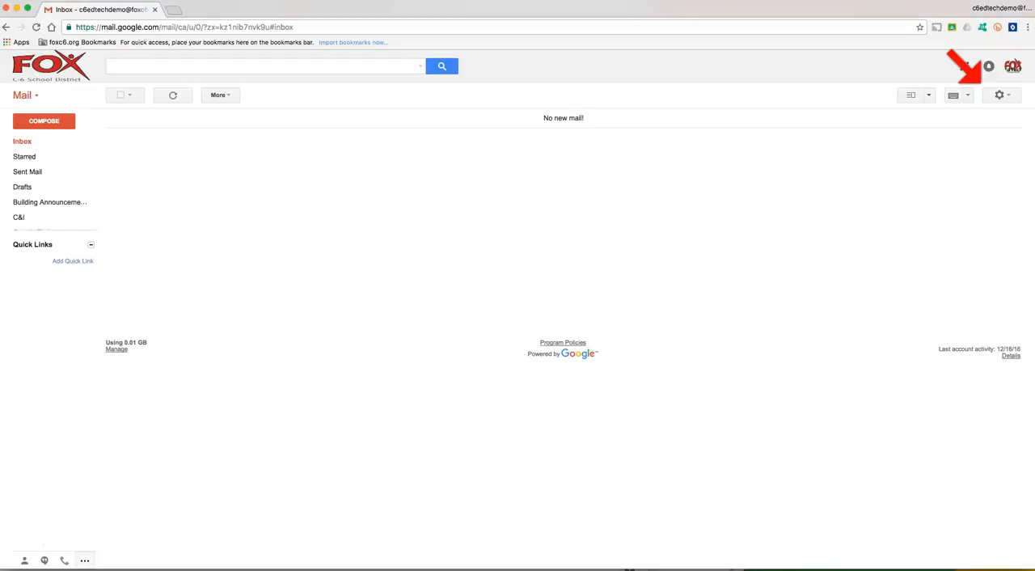
- Reach Gmail's Settings page from the gear menu
left_click(999, 95)
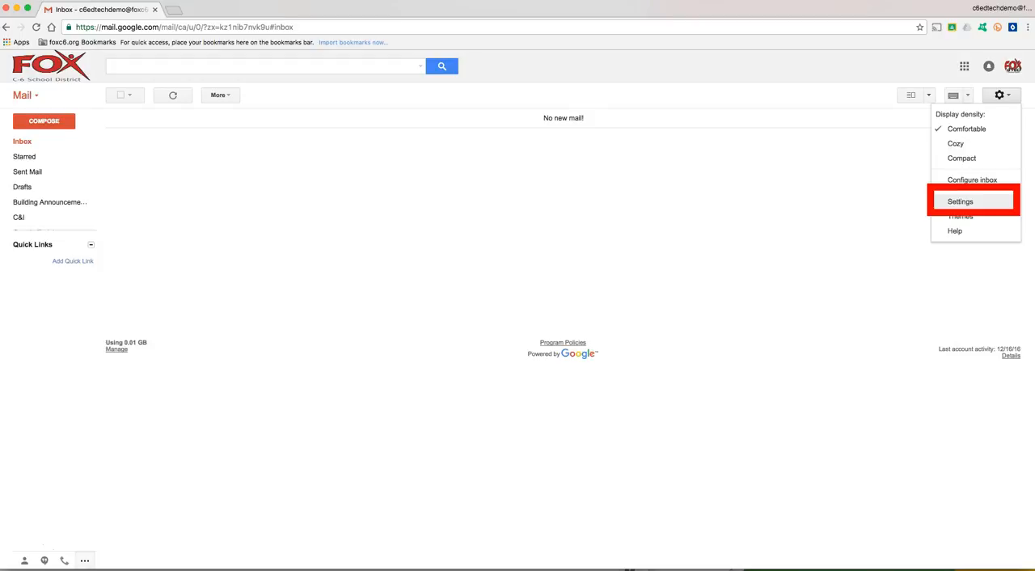
left_click(961, 200)
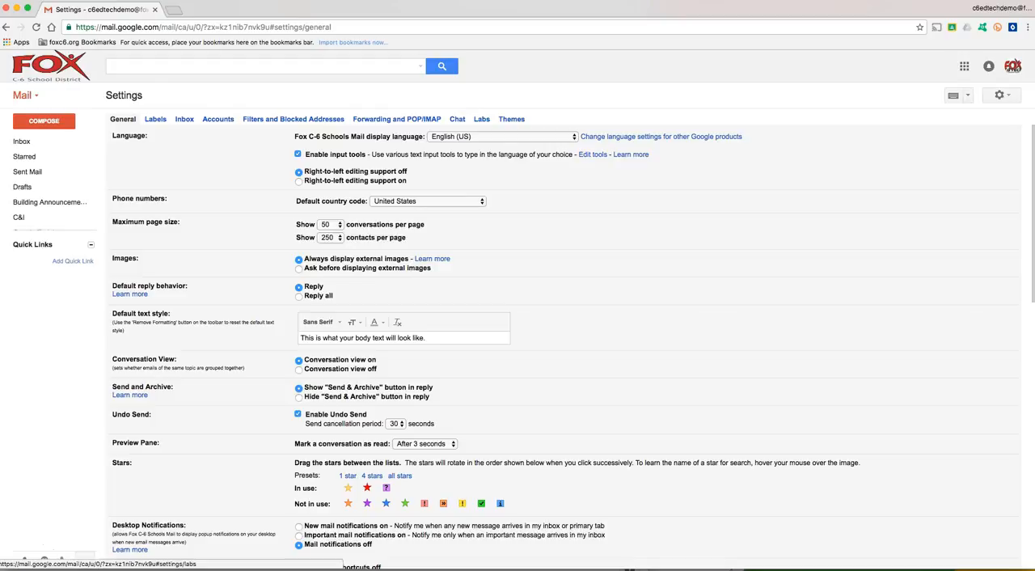
- Go to the Labs tab and scroll to the Google Calendar gadget entry
left_click(482, 120)
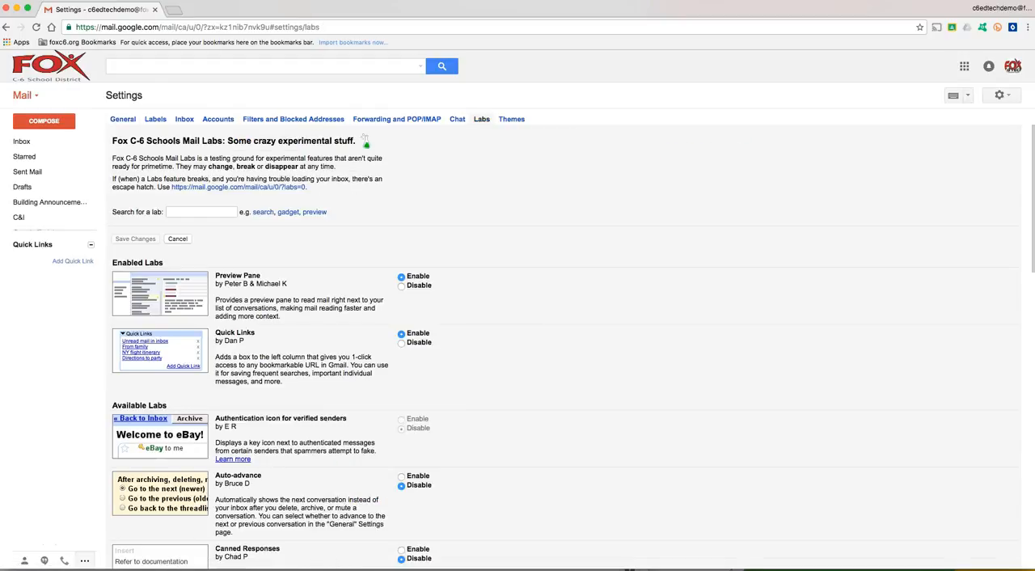
scroll("down", 3)
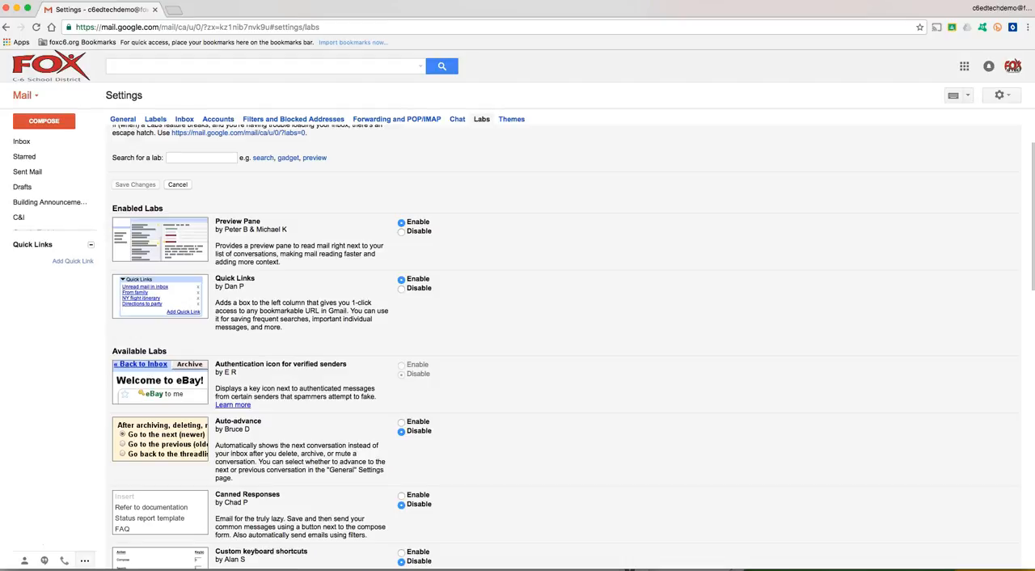
scroll("down", 3)
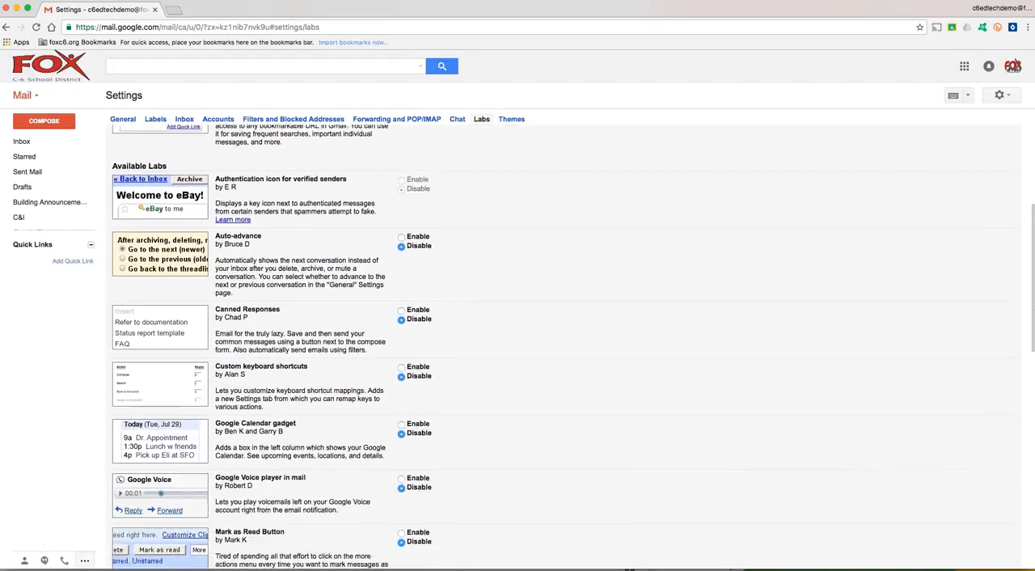
scroll("down", 3)
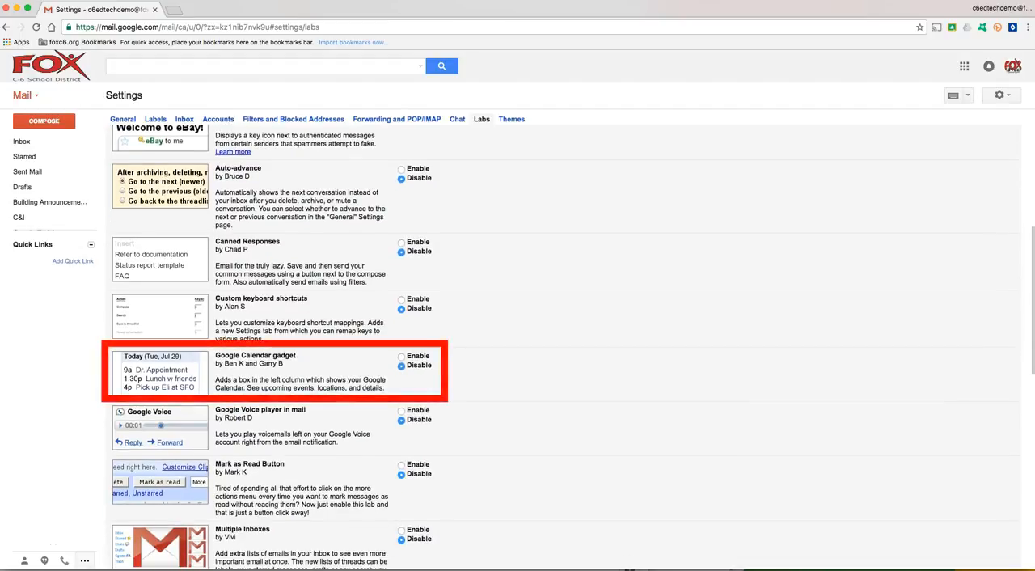
- Enable the Google Calendar gadget lab and save the changes
left_click(401, 356)
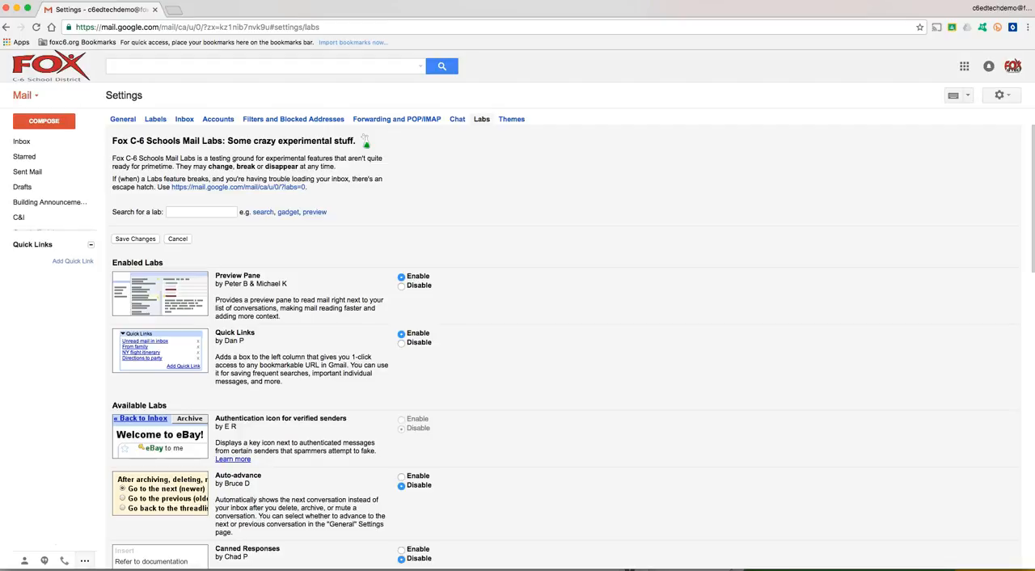
left_click(136, 240)
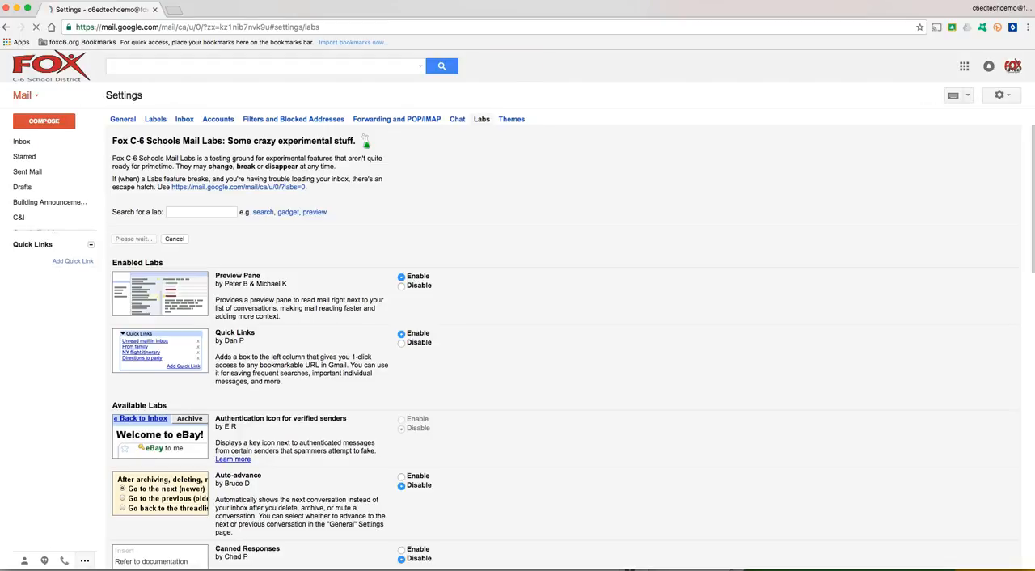
left_click(22, 141)
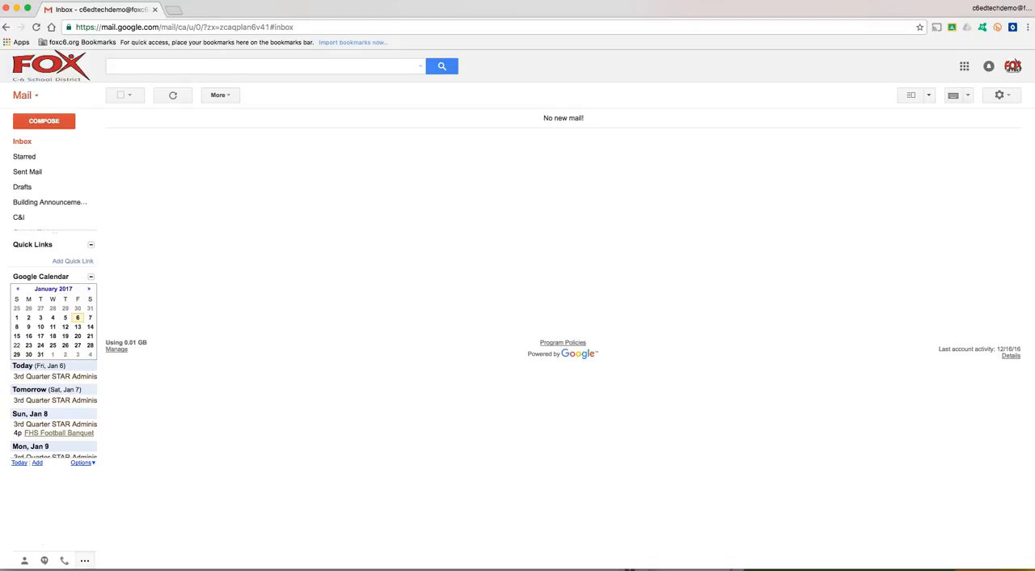
mouse_move(38, 308)
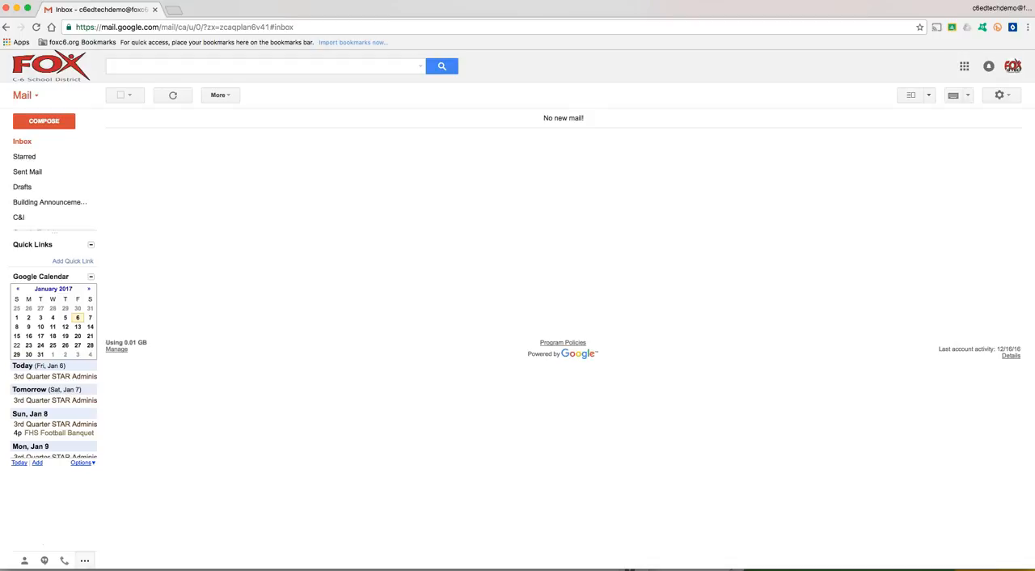
- Show the Google Calendar gadget's display options from the inbox sidebar
left_click(80, 463)
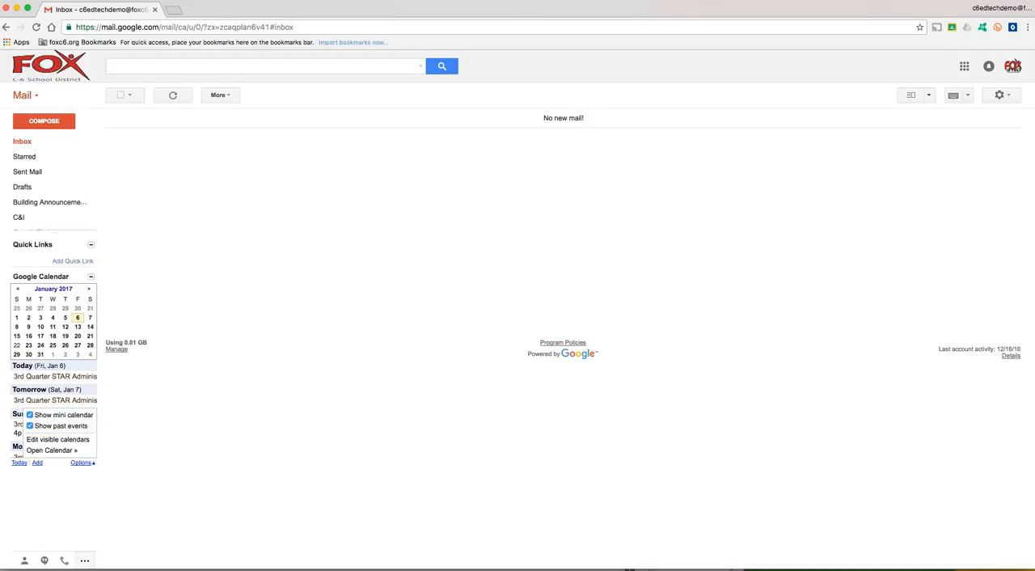